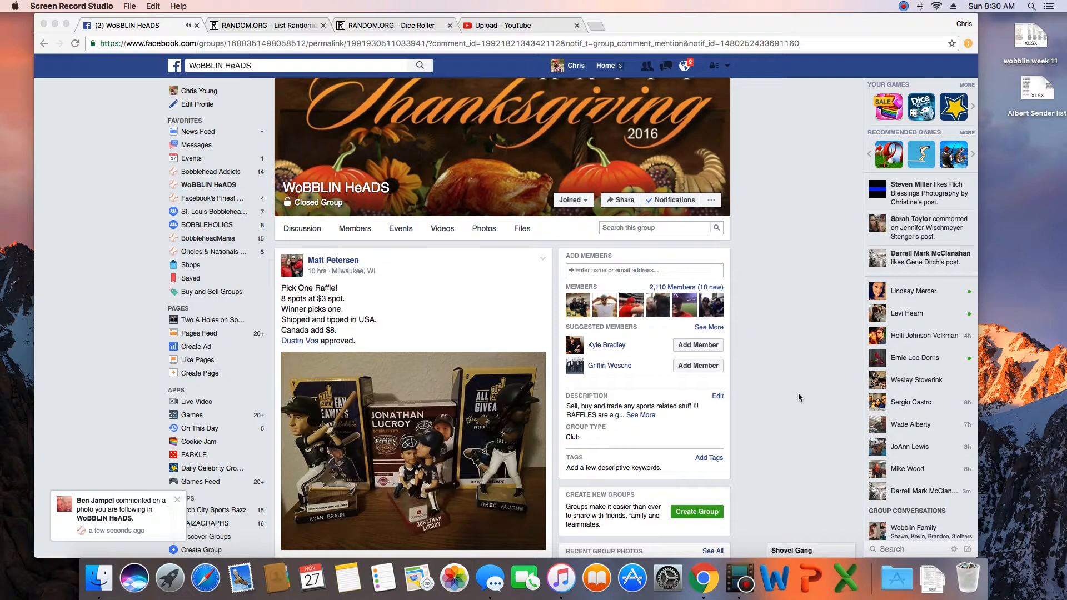
pyautogui.scroll(-3)
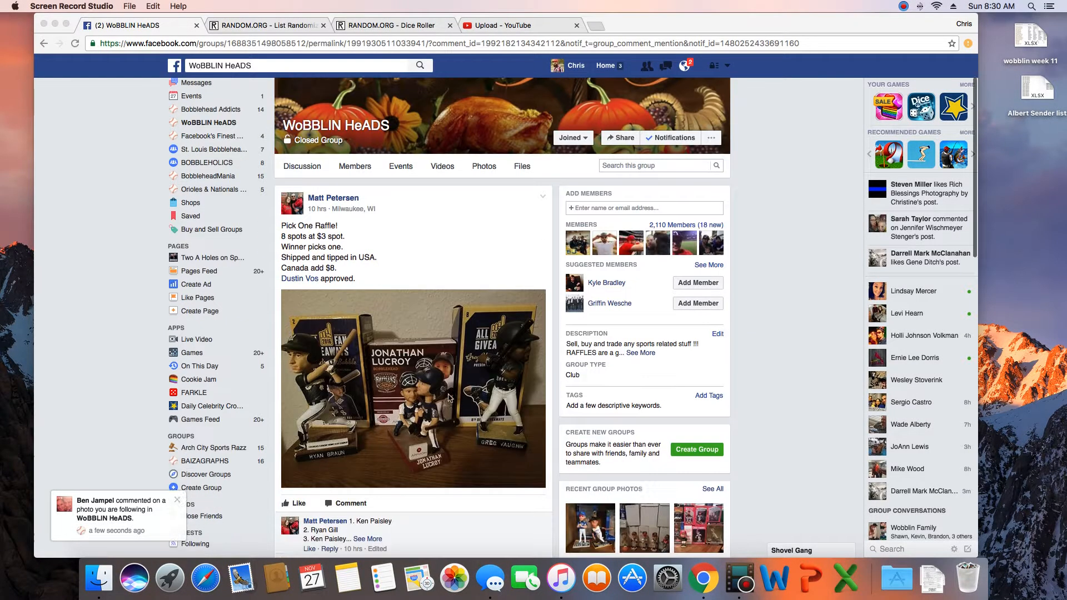
pyautogui.scroll(-3)
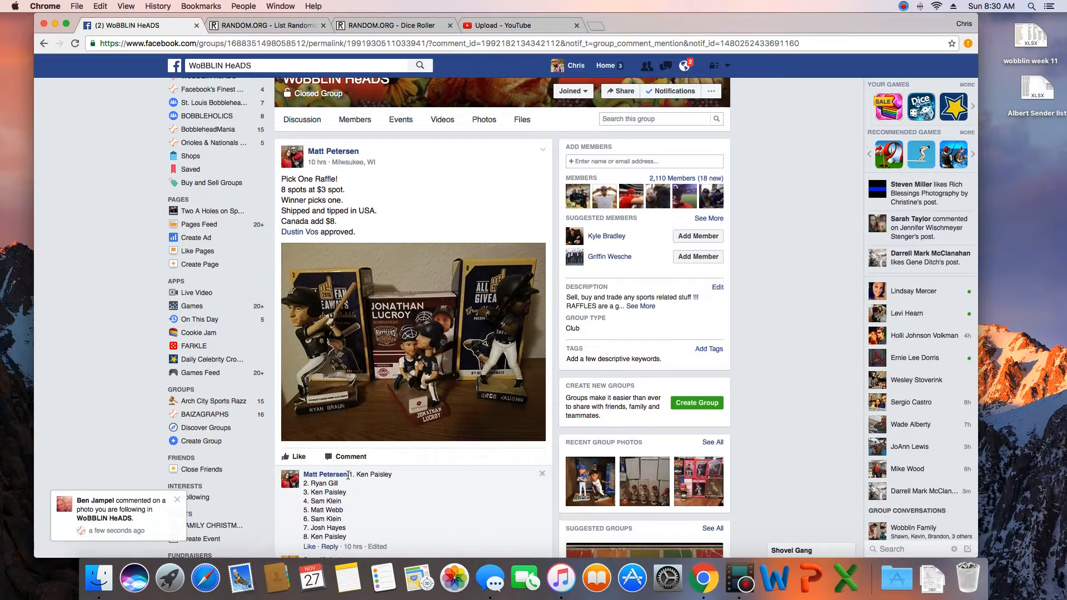
pyautogui.rightClick(327, 493)
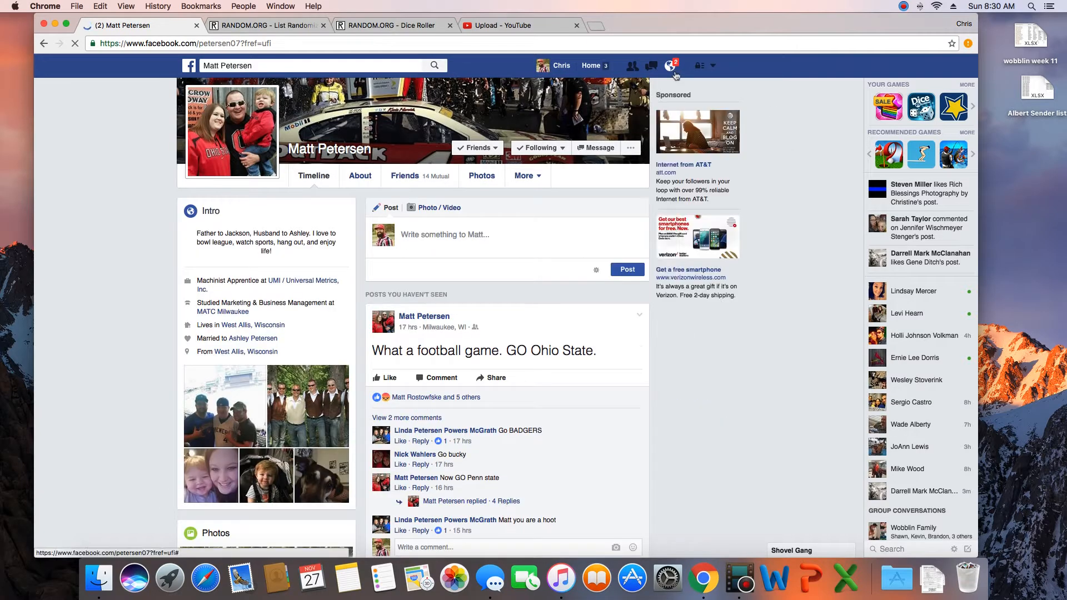
# Step: Return to the WoBBLIN HeADS raffle thread via the mention notification
pyautogui.click(669, 66)
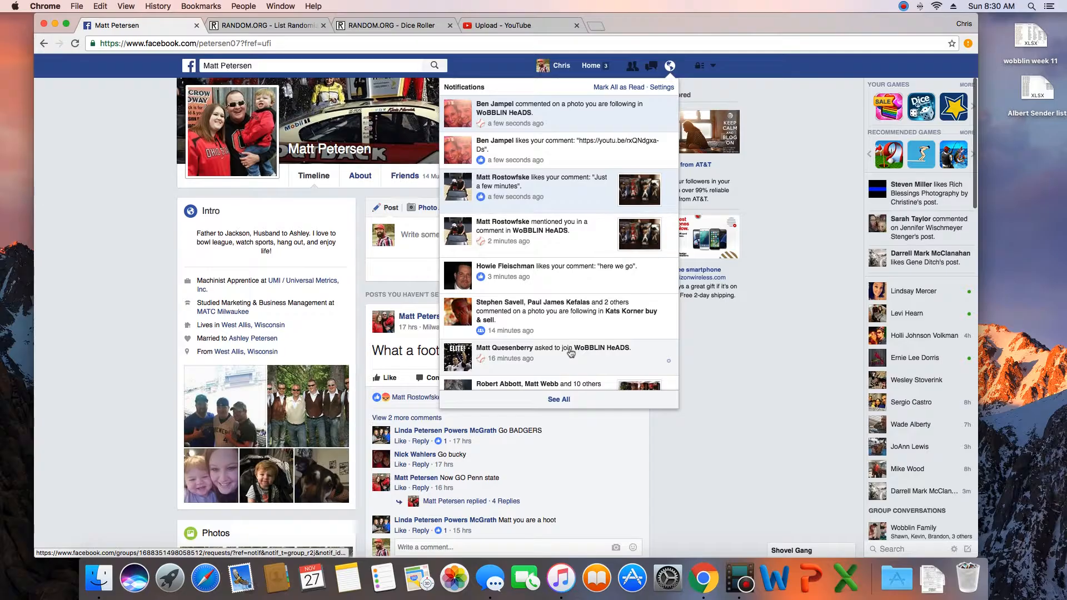
pyautogui.scroll(-3)
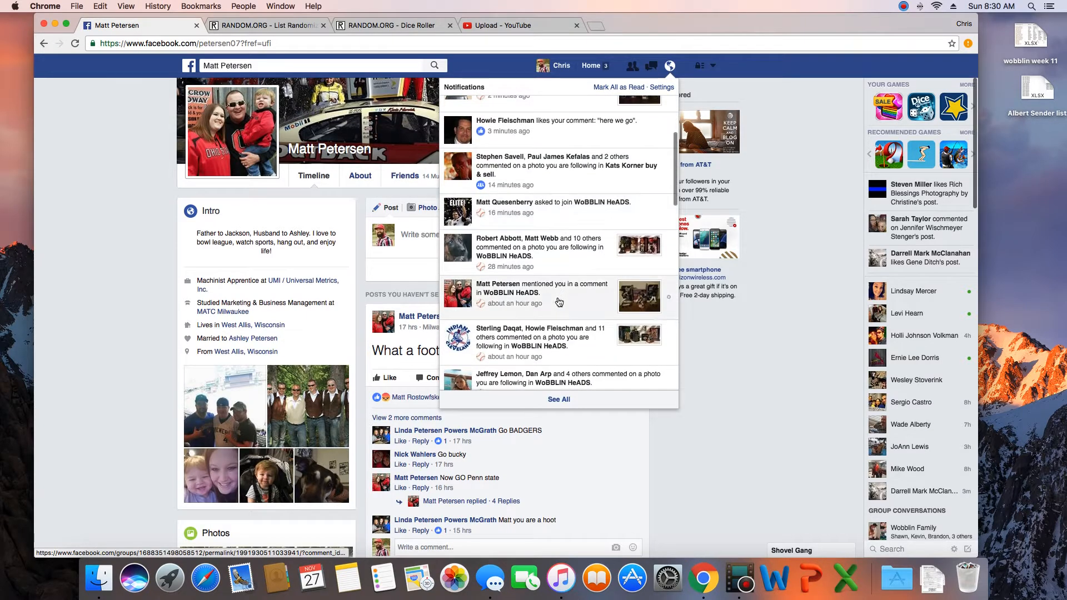
pyautogui.click(552, 288)
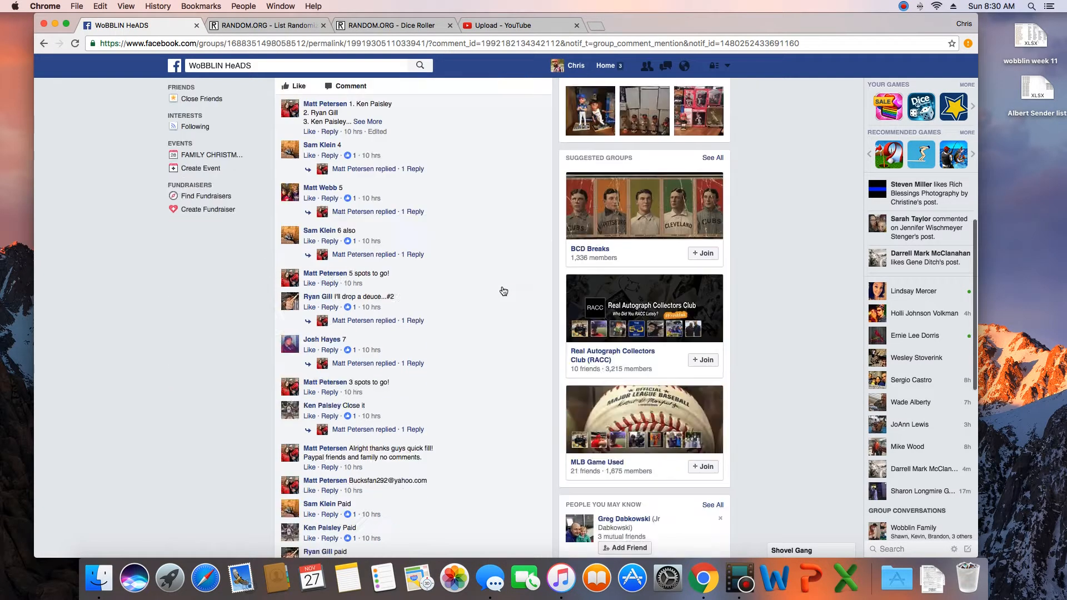
# Step: Copy the eight numbered spots, comment 'Live', and move to the List Randomizer page
pyautogui.scroll(-3)
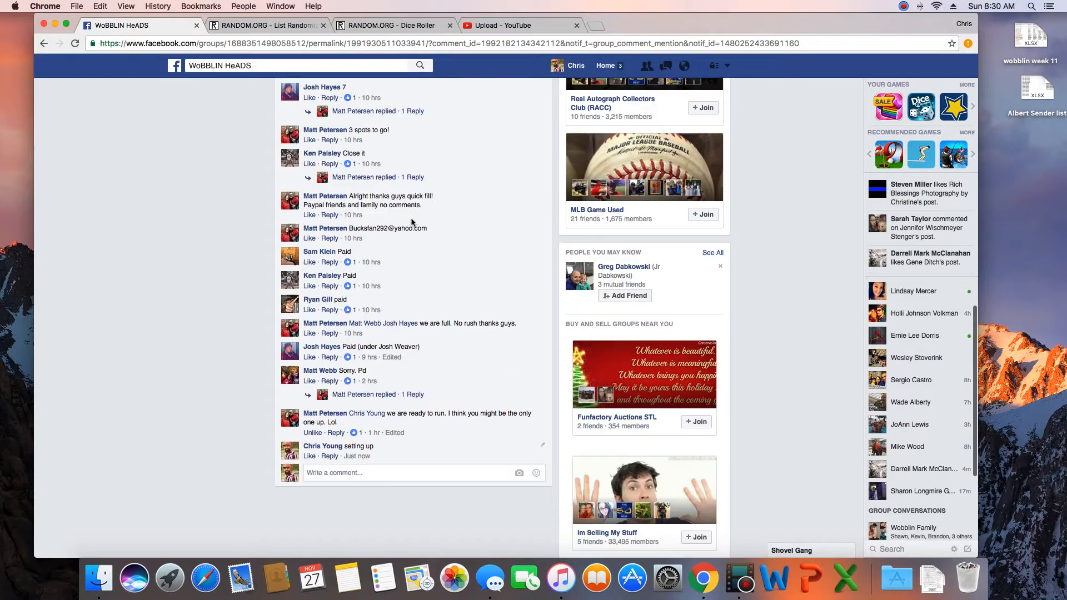
pyautogui.scroll(3)
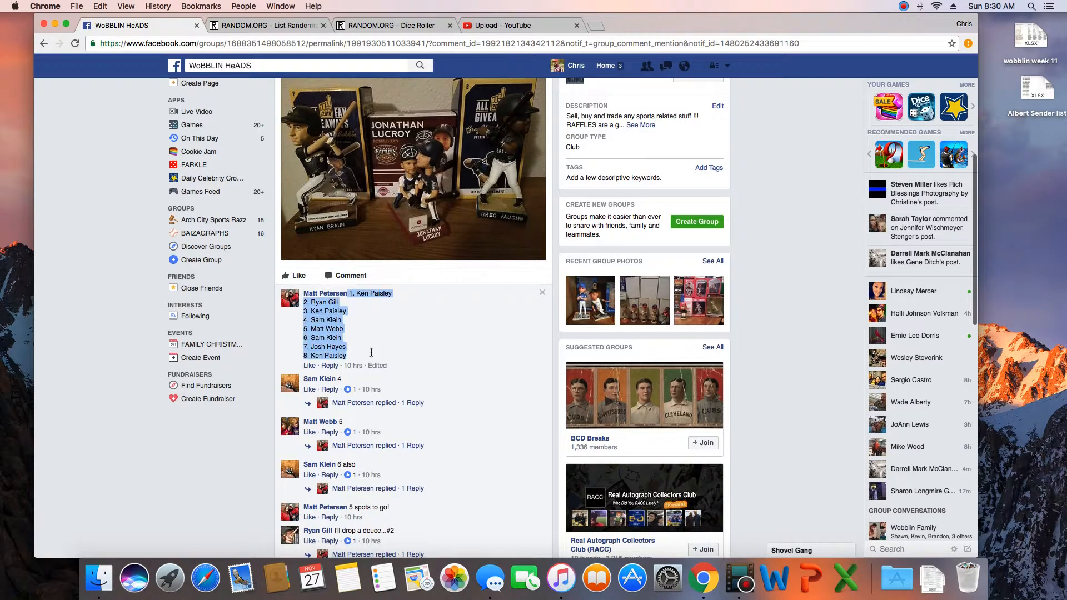
pyautogui.scroll(-3)
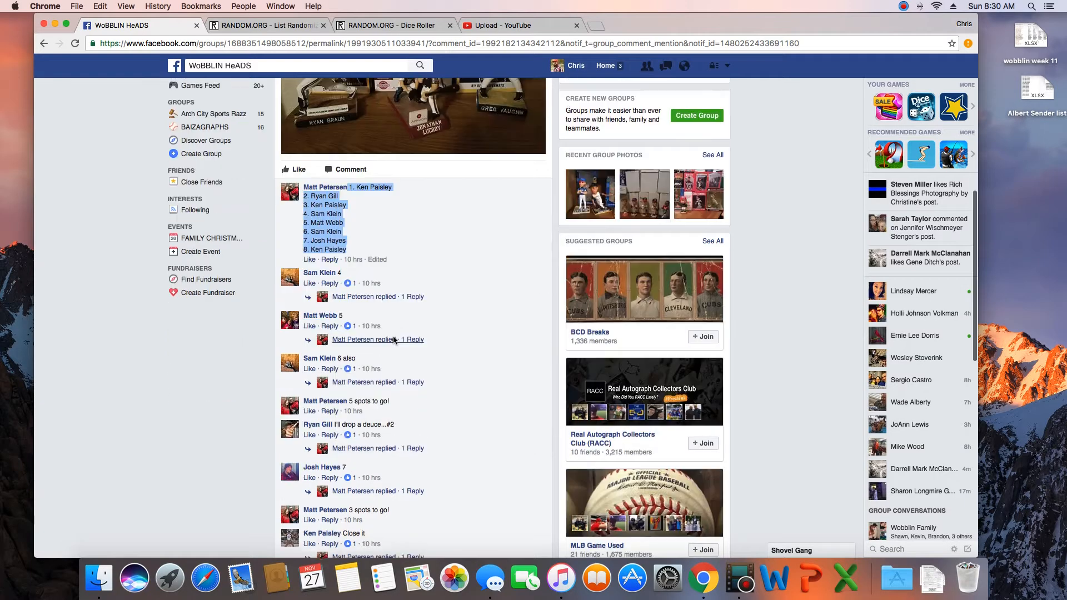
pyautogui.scroll(-3)
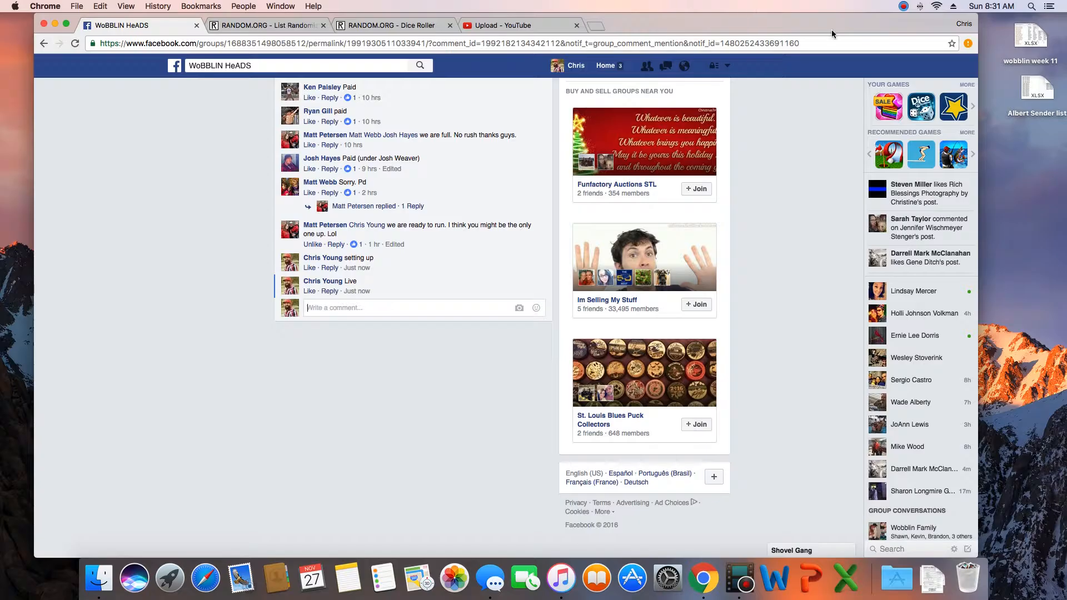
pyautogui.click(266, 26)
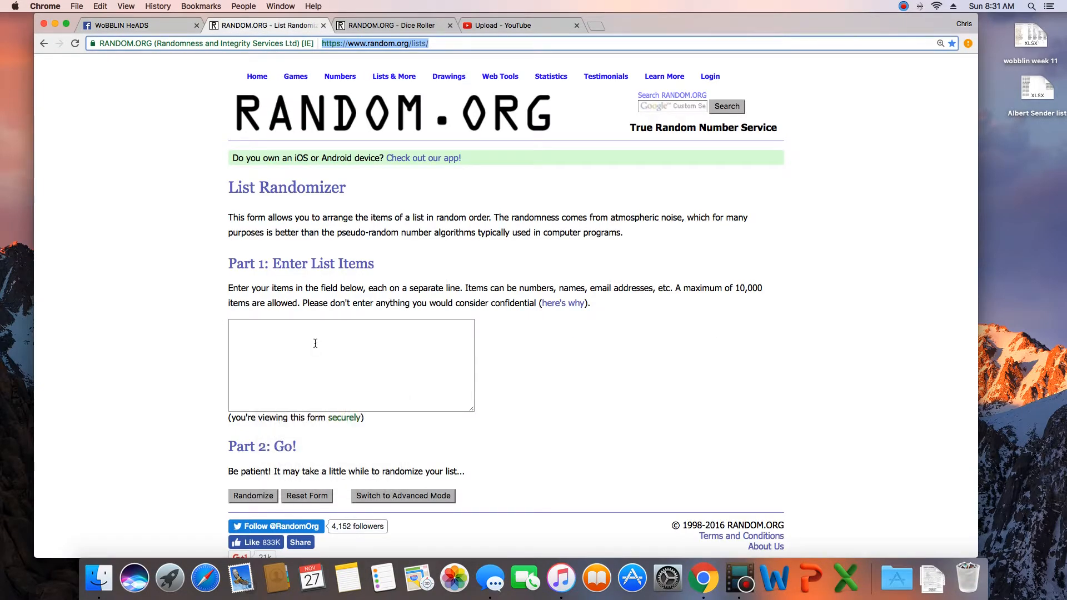
pyautogui.moveTo(312, 339)
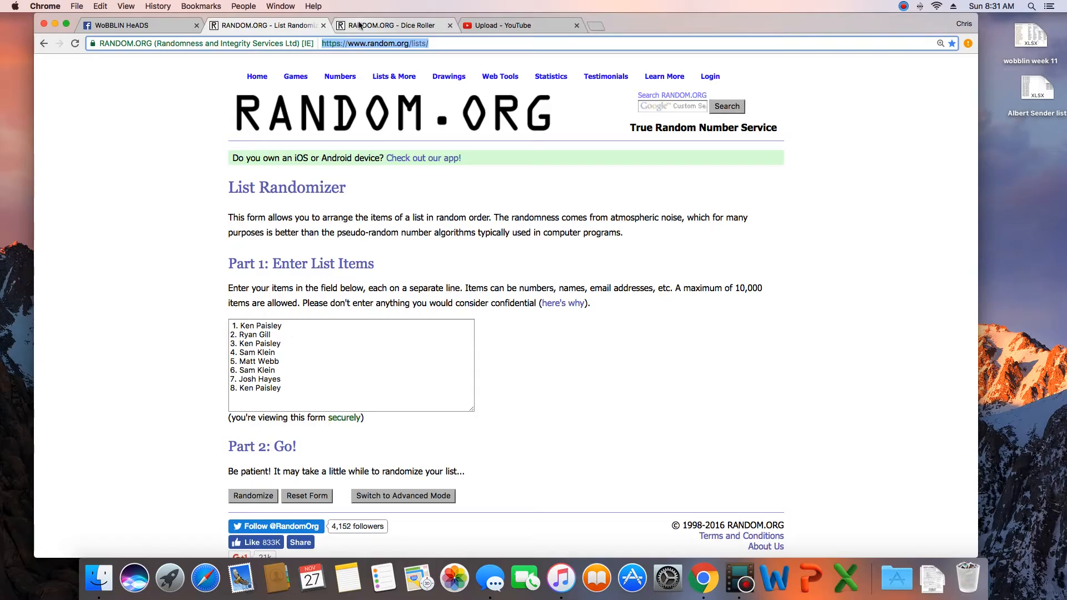
# Step: Roll two dice for 4 and 6, then randomize the eight pasted spots
pyautogui.click(391, 26)
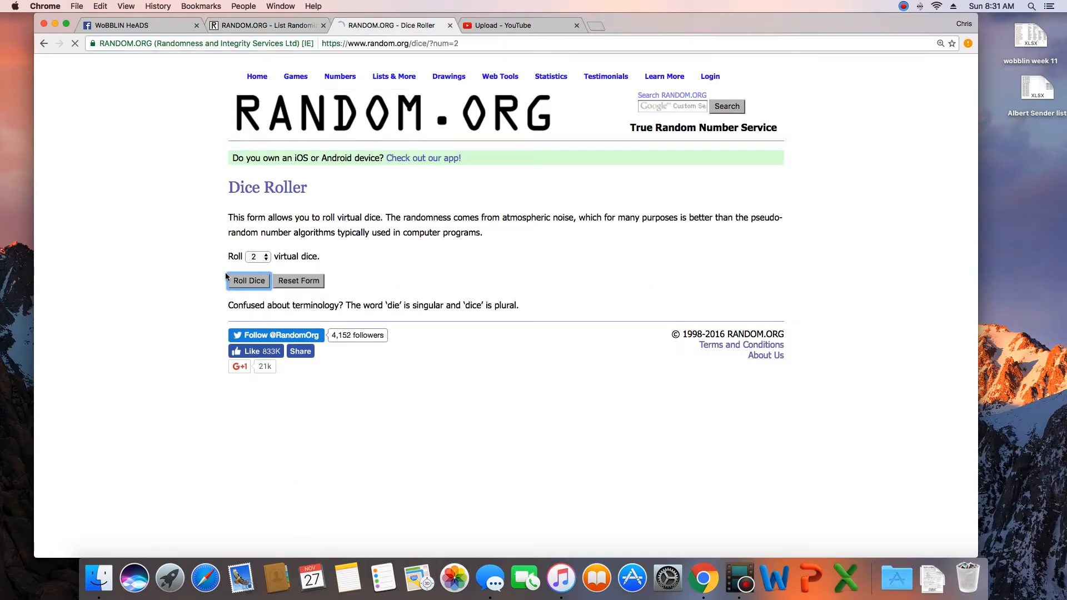
pyautogui.click(248, 280)
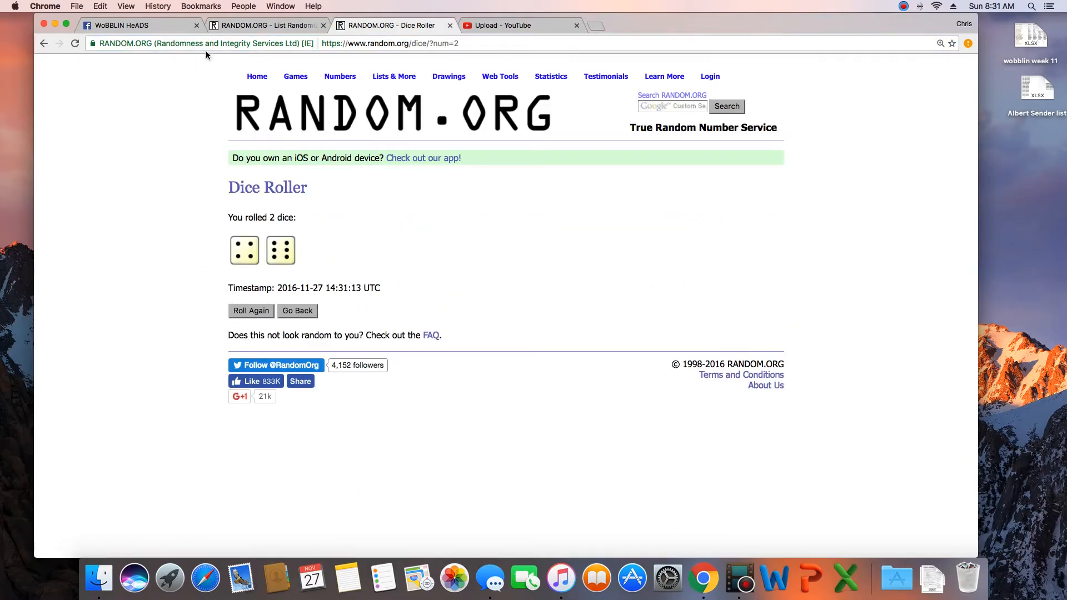
pyautogui.click(265, 25)
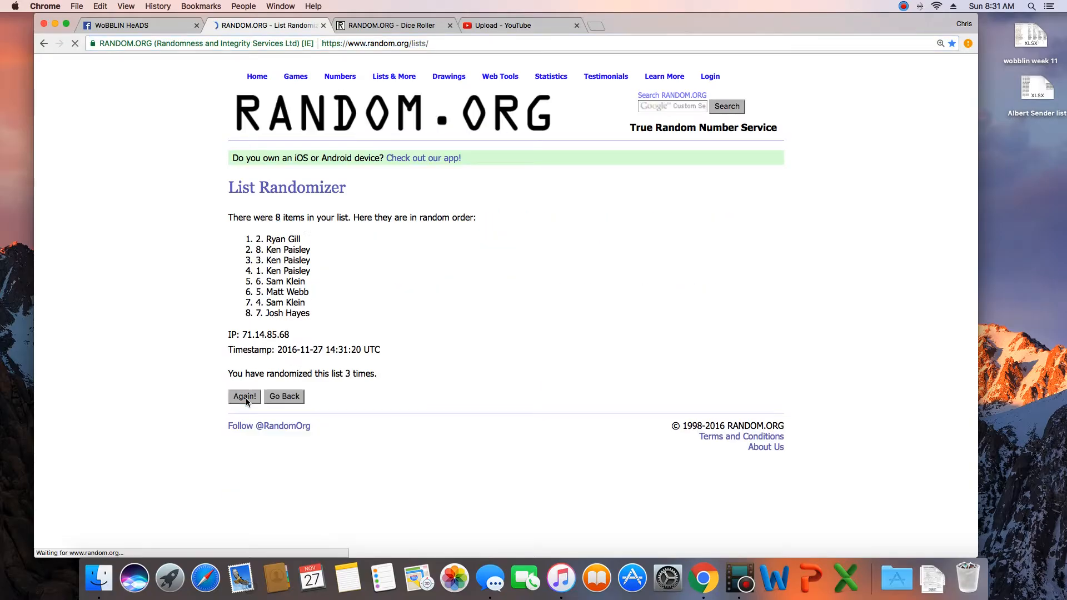
# Step: Randomize the list up to ten times, rechecking the dice, so spot 8 lands on top
pyautogui.click(243, 397)
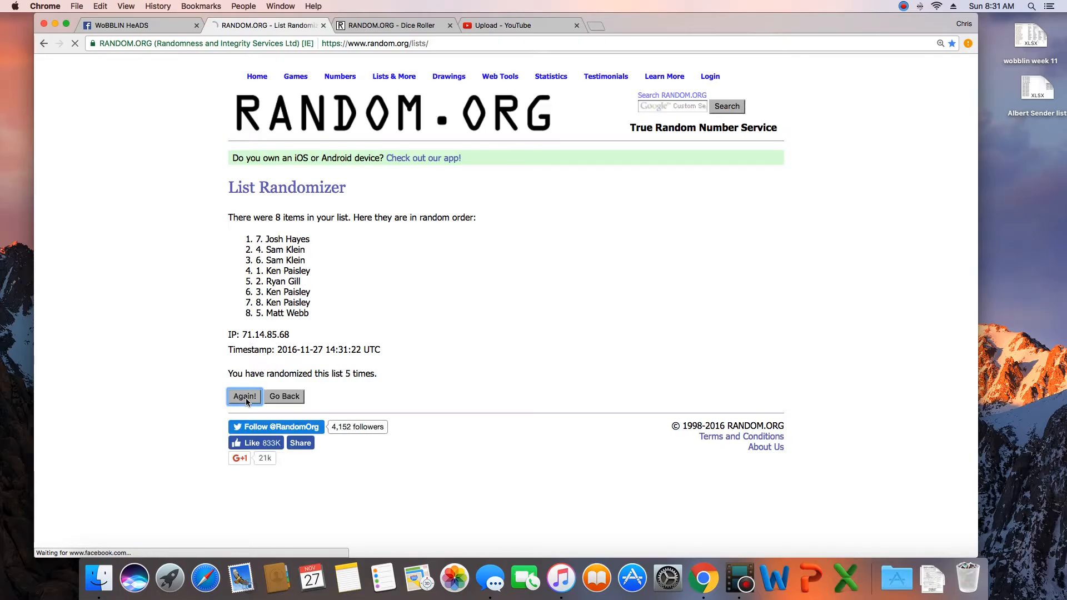
pyautogui.click(244, 396)
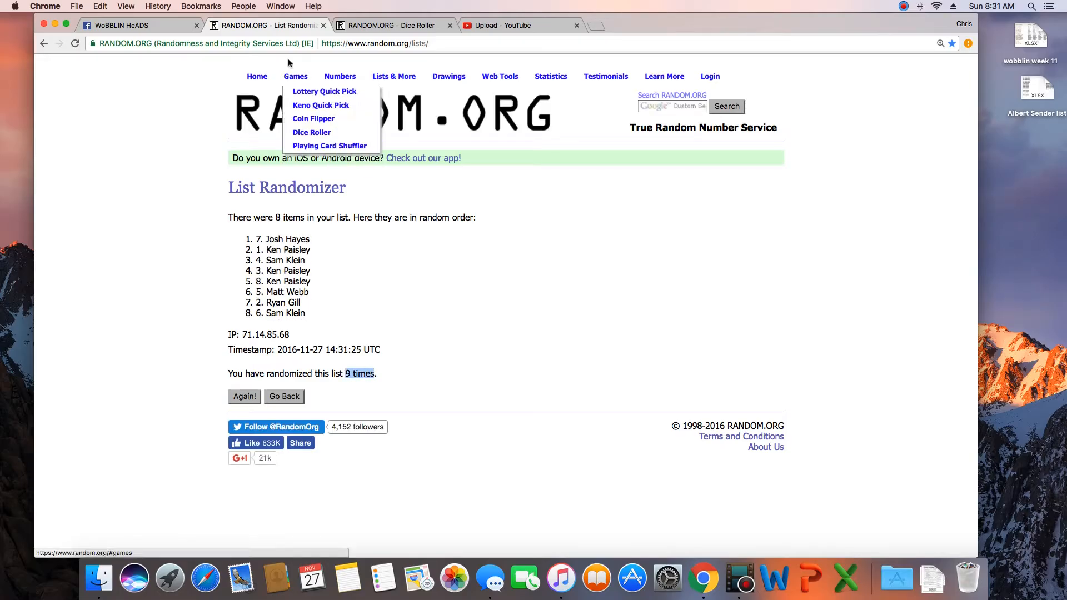
pyautogui.click(311, 132)
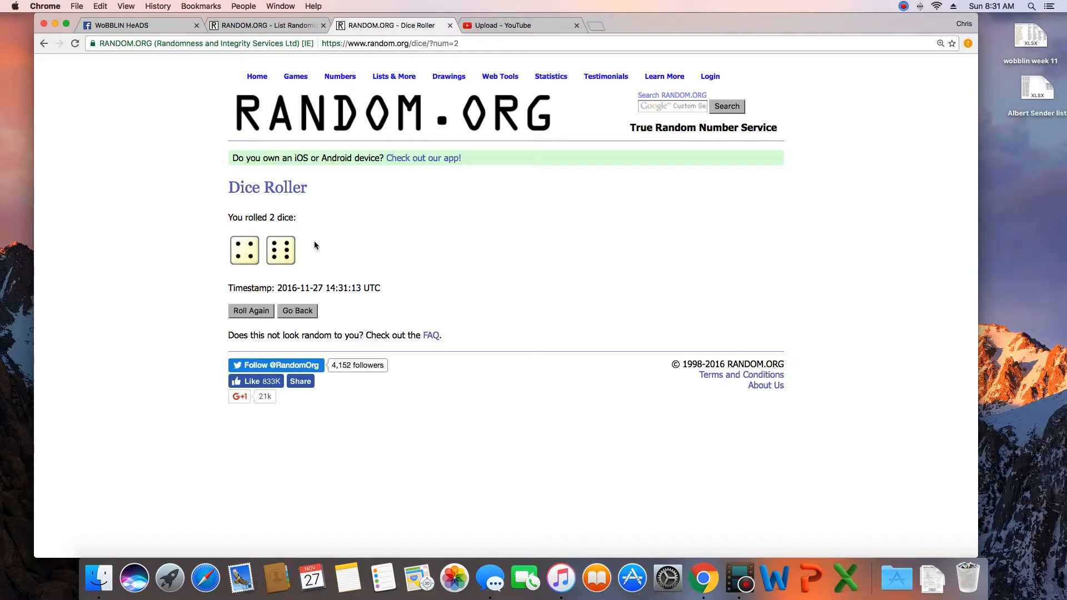
pyautogui.moveTo(211, 78)
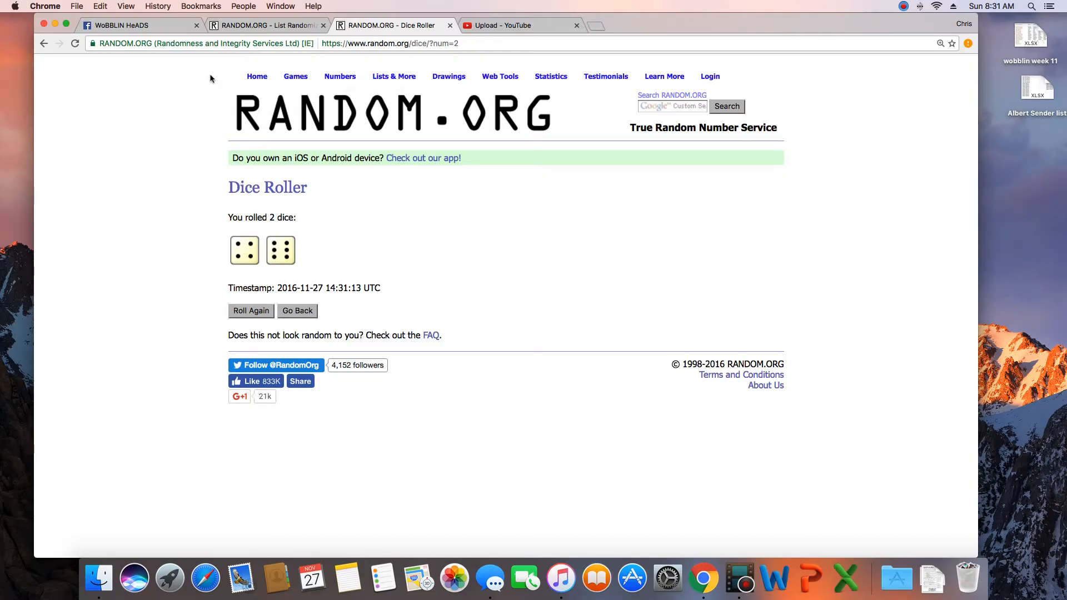
pyautogui.click(265, 25)
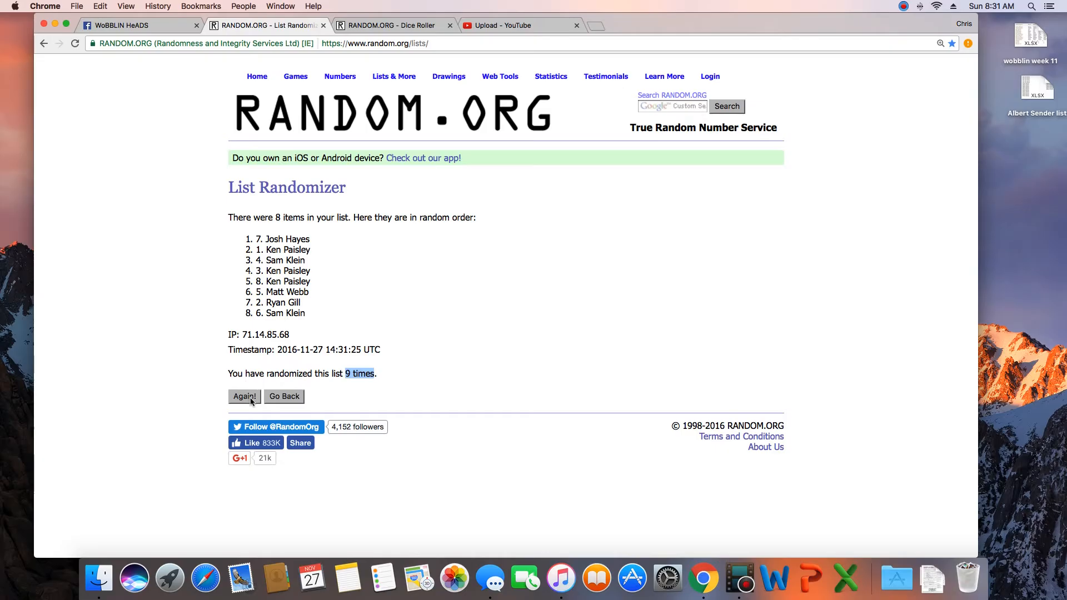
pyautogui.click(245, 397)
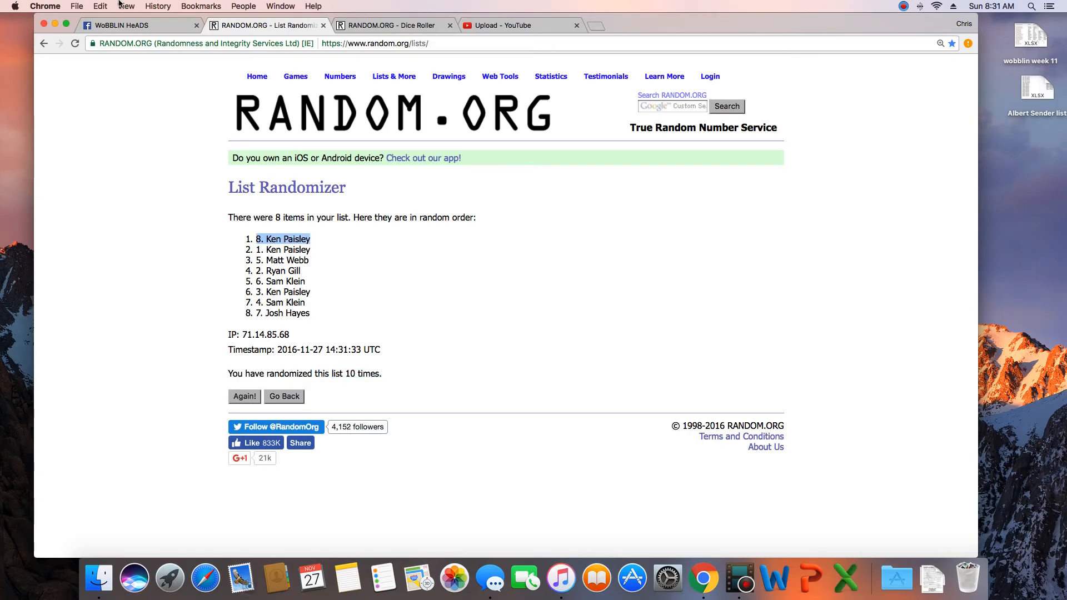
# Step: Post a 'Done' comment in the Facebook raffle thread
pyautogui.click(140, 26)
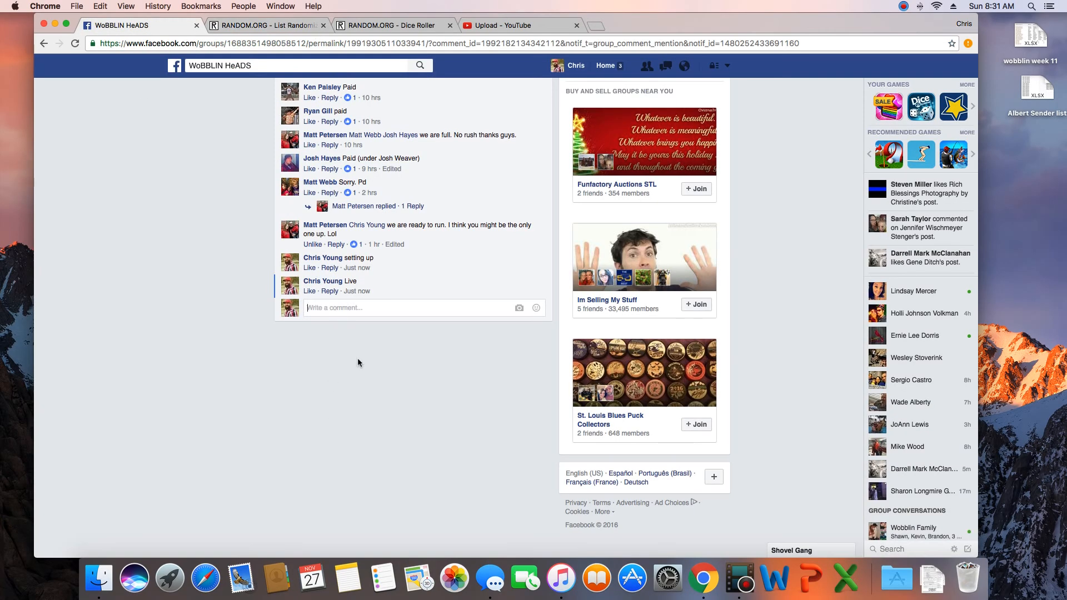
pyautogui.write('Do')
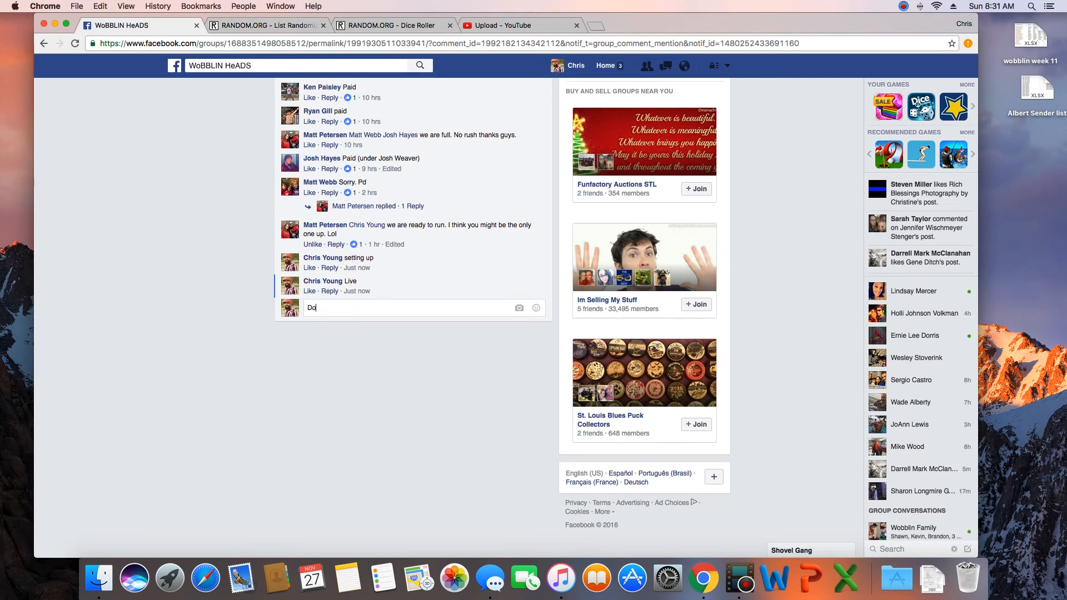
pyautogui.press('Return')
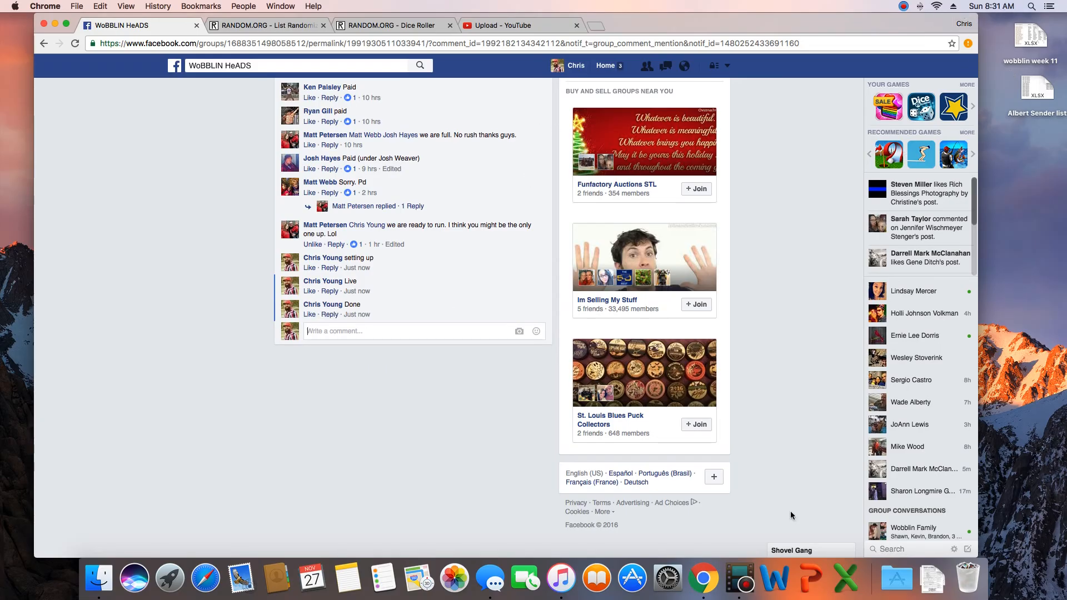